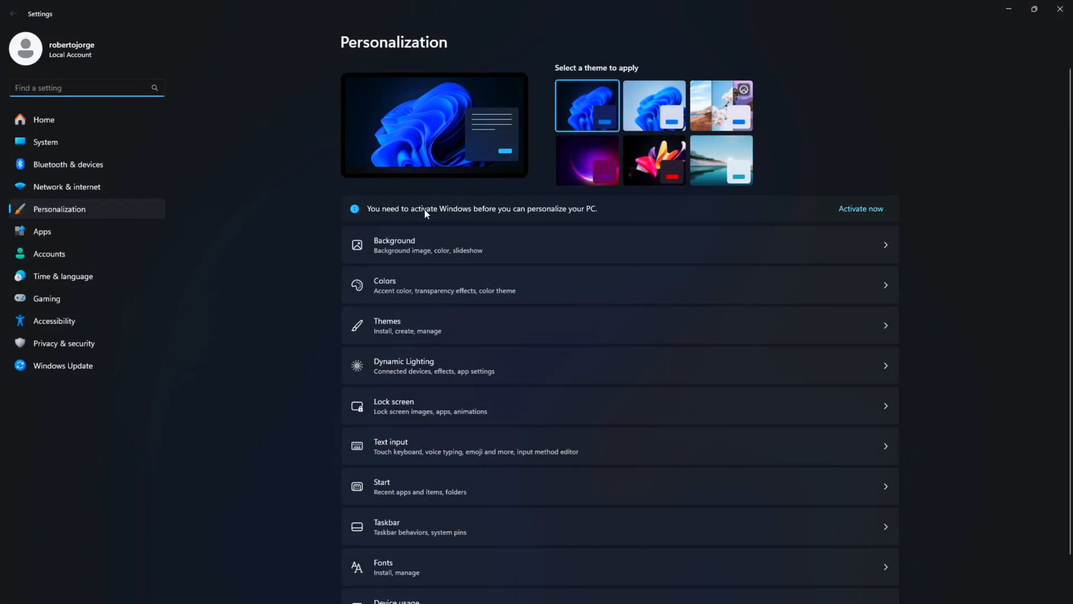
# - Show the Themes page with the current Windows (dark) theme expanded
pyautogui.click(404, 327)
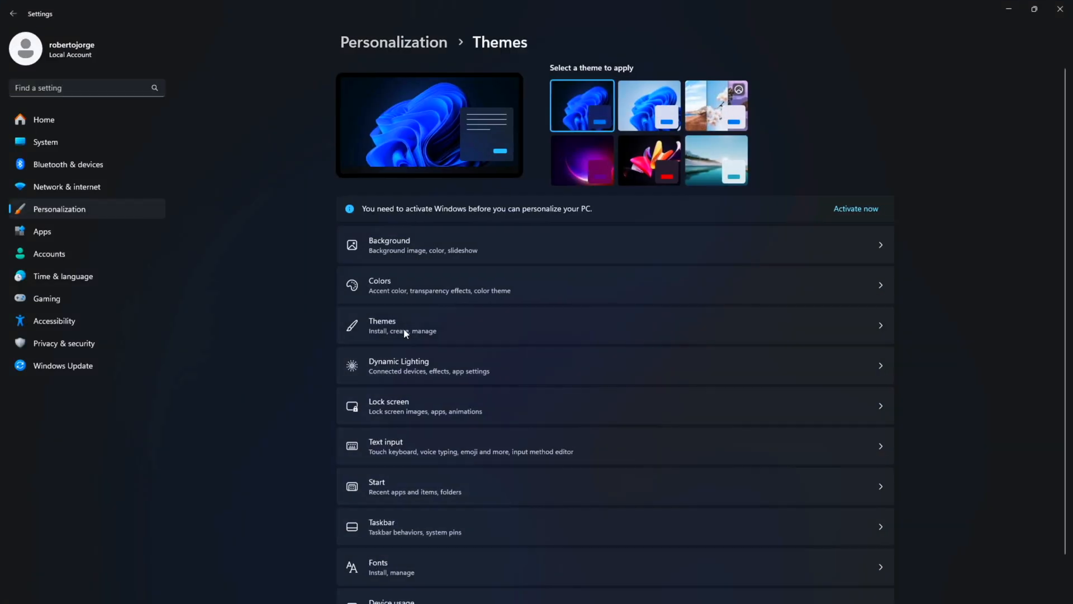
pyautogui.click(403, 327)
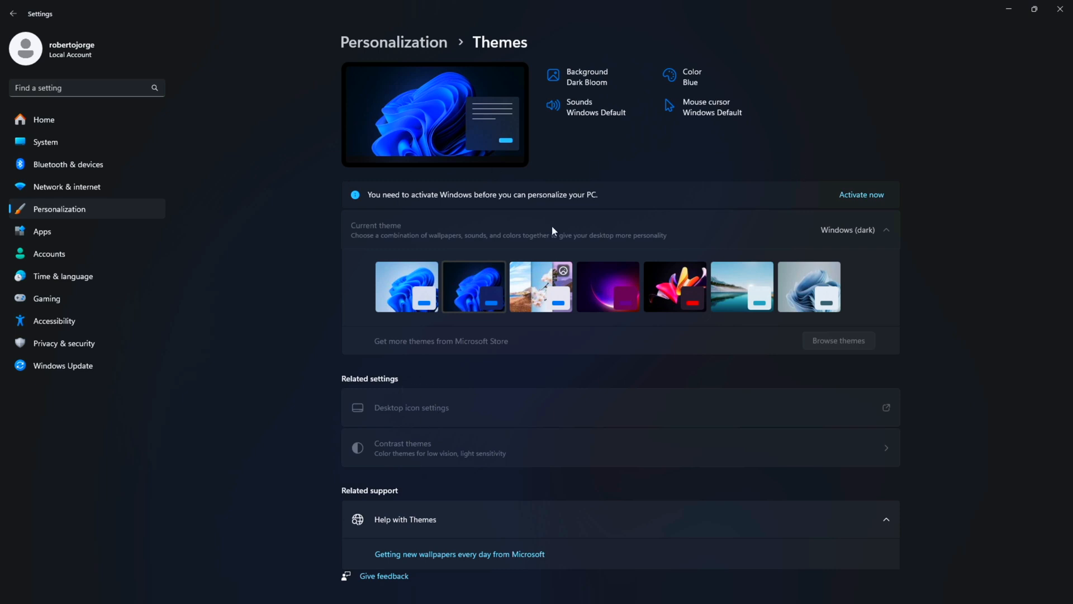
pyautogui.click(861, 195)
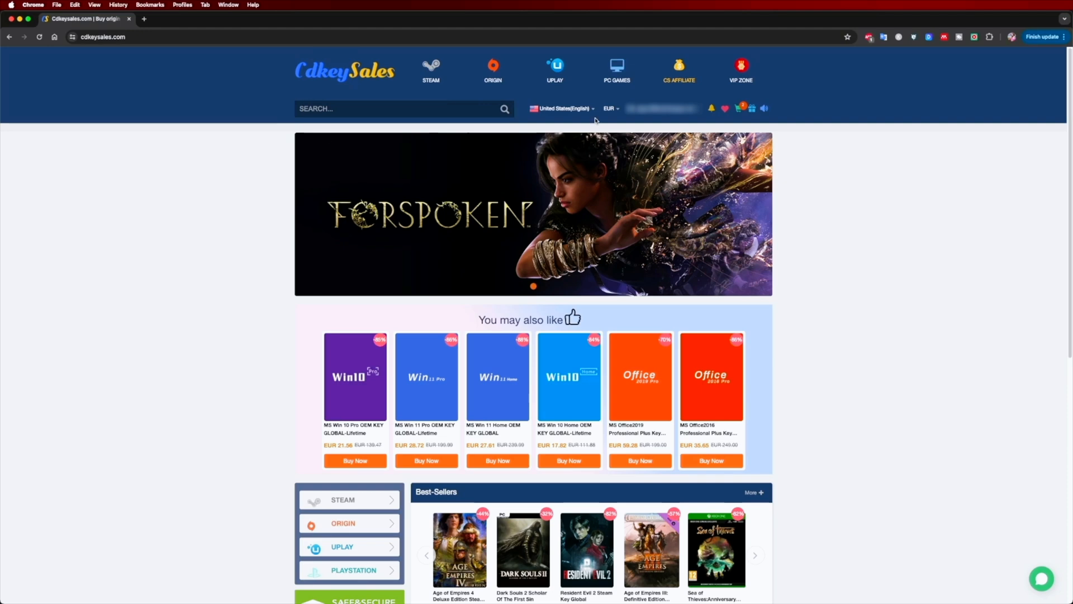
# - Order the MS Win 11 Pro OEM key with the promo discount and pay by card
pyautogui.click(426, 376)
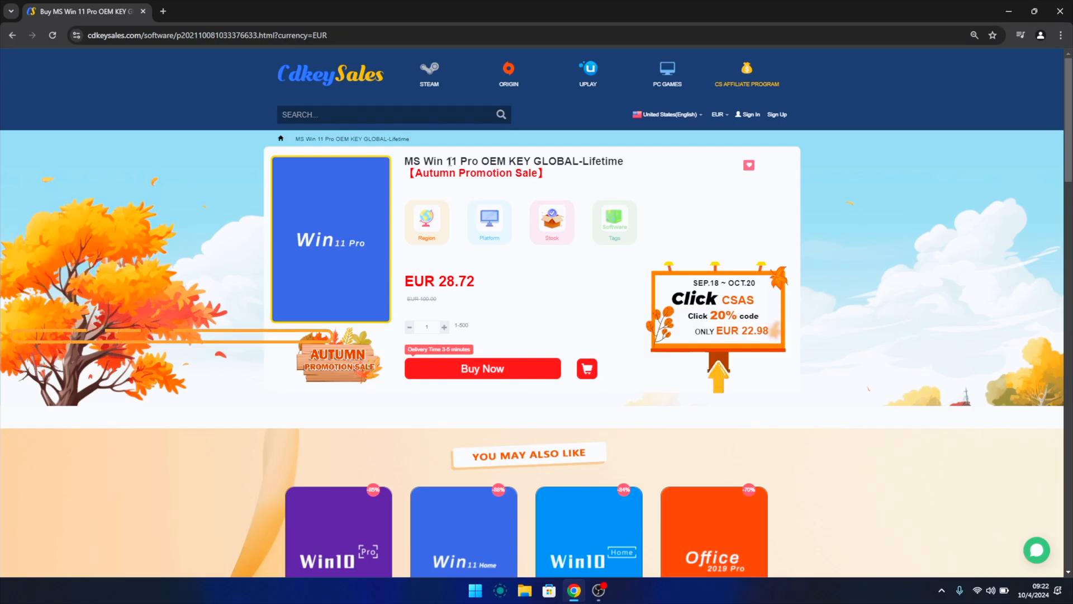
pyautogui.click(483, 369)
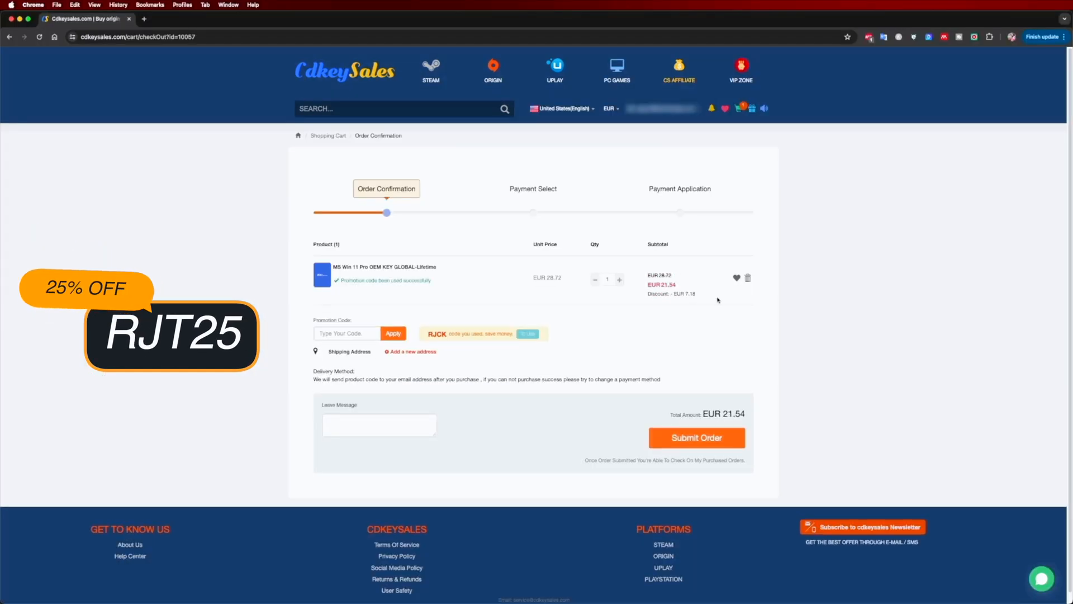
pyautogui.click(696, 437)
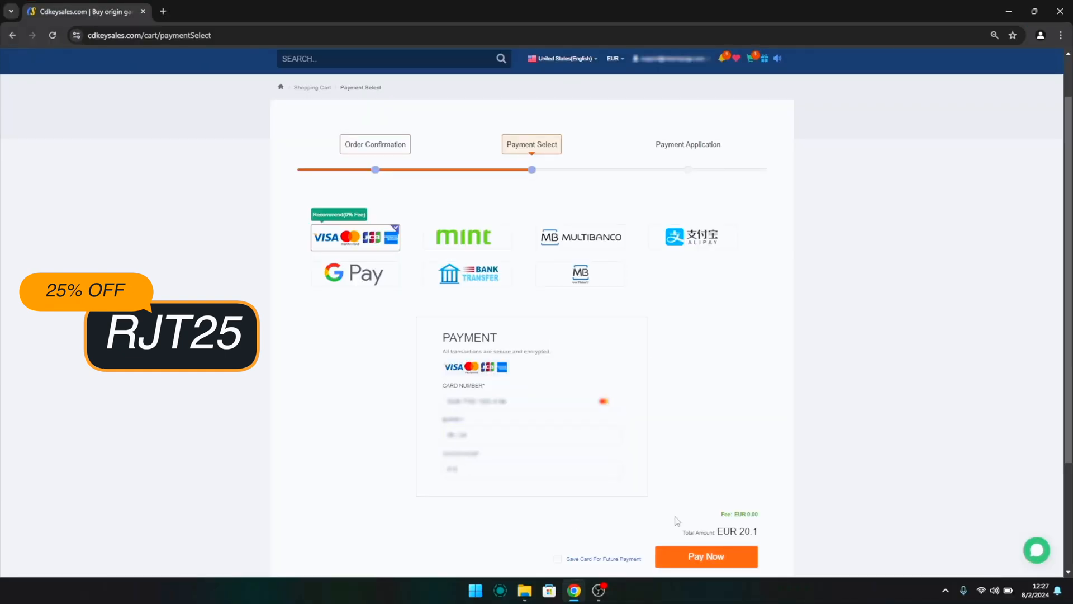
pyautogui.click(706, 557)
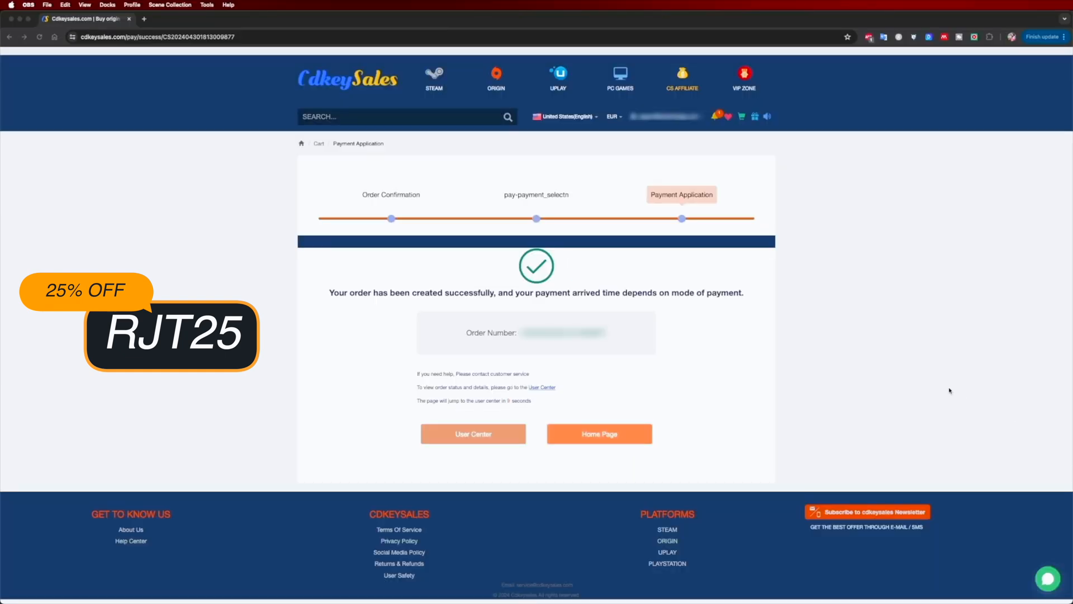
# - View the order status and copy the delivered product key
pyautogui.click(474, 433)
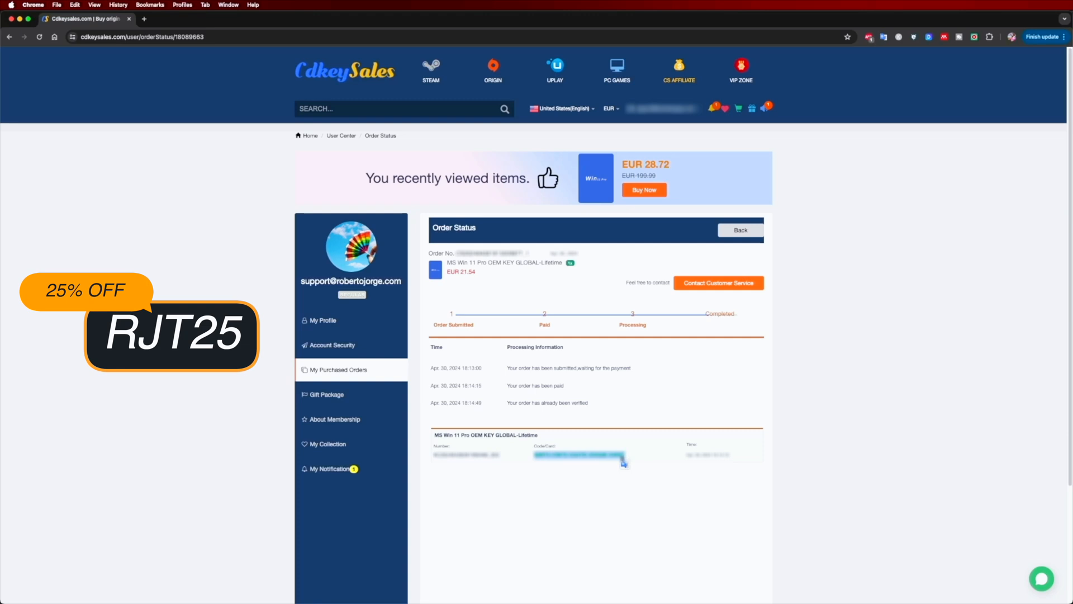
pyautogui.rightClick(623, 463)
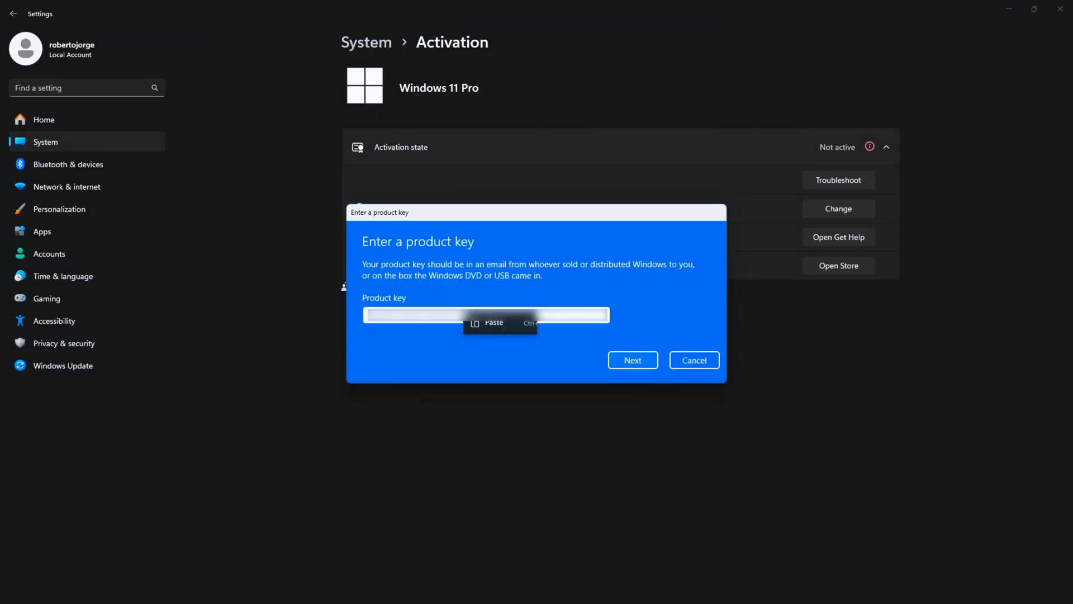
# - Paste the purchased key into the Windows 11 Pro product key box
pyautogui.click(632, 360)
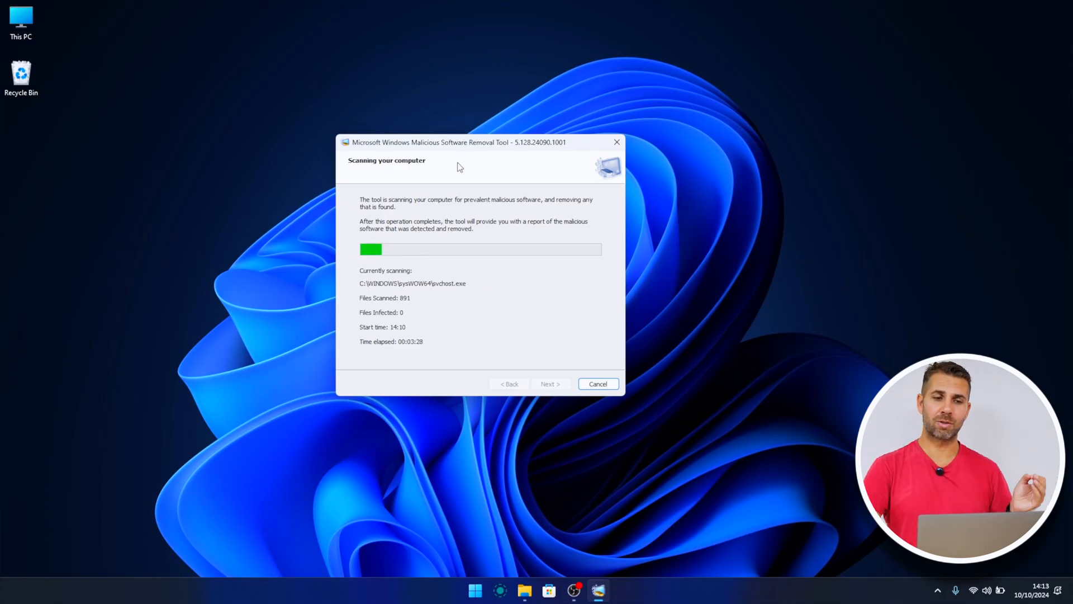
pyautogui.moveTo(503, 157)
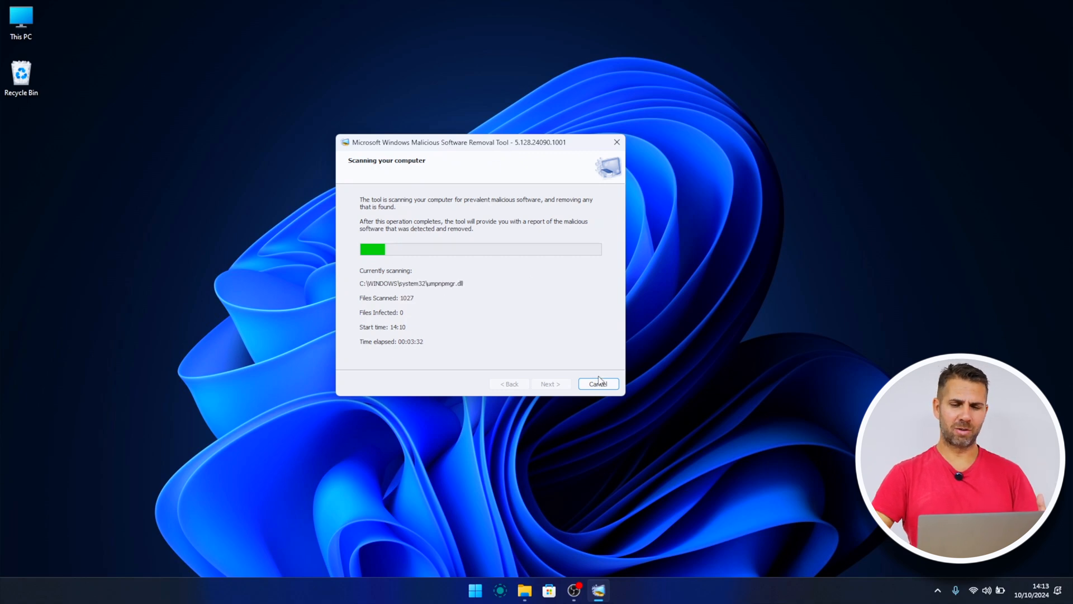
# - Cancel the running scan and confirm the cancellation
pyautogui.click(599, 384)
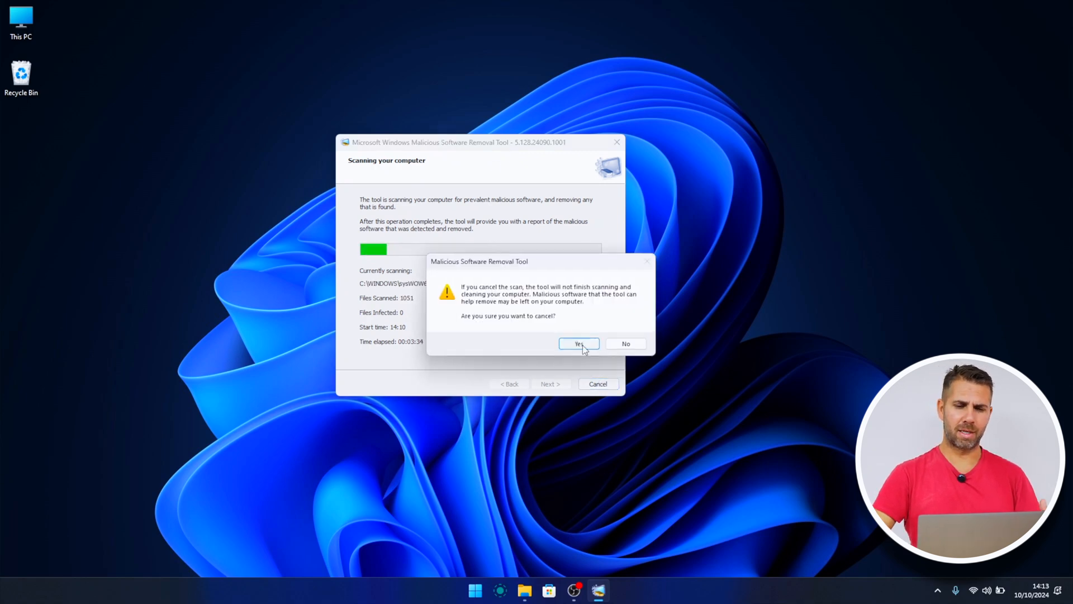
pyautogui.click(579, 343)
pyautogui.write('mrt')
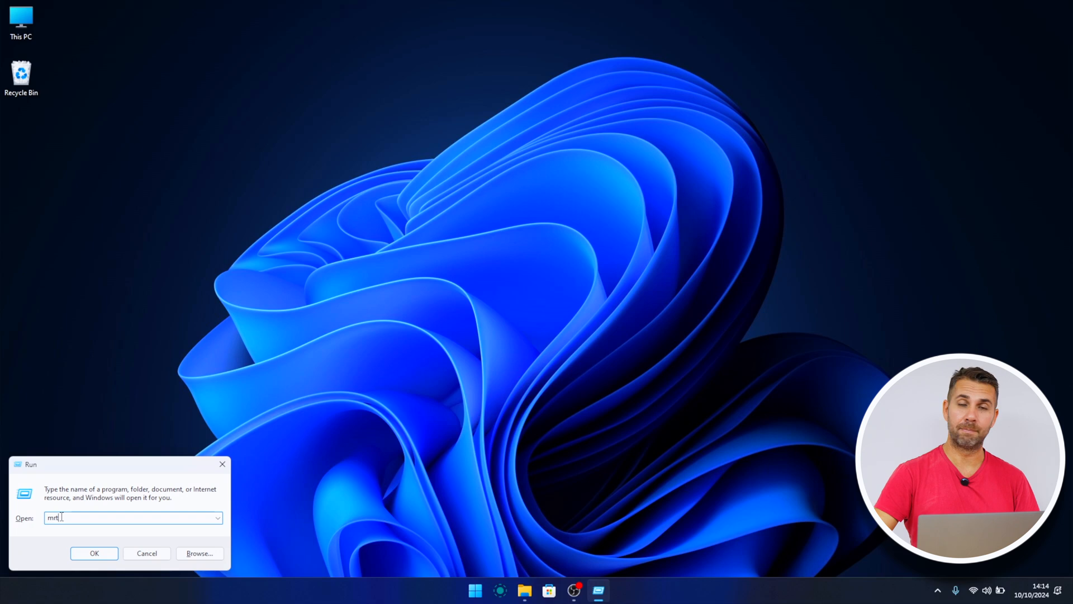
# - Run the mrt command from the Run dialog to start the removal tool
pyautogui.click(94, 554)
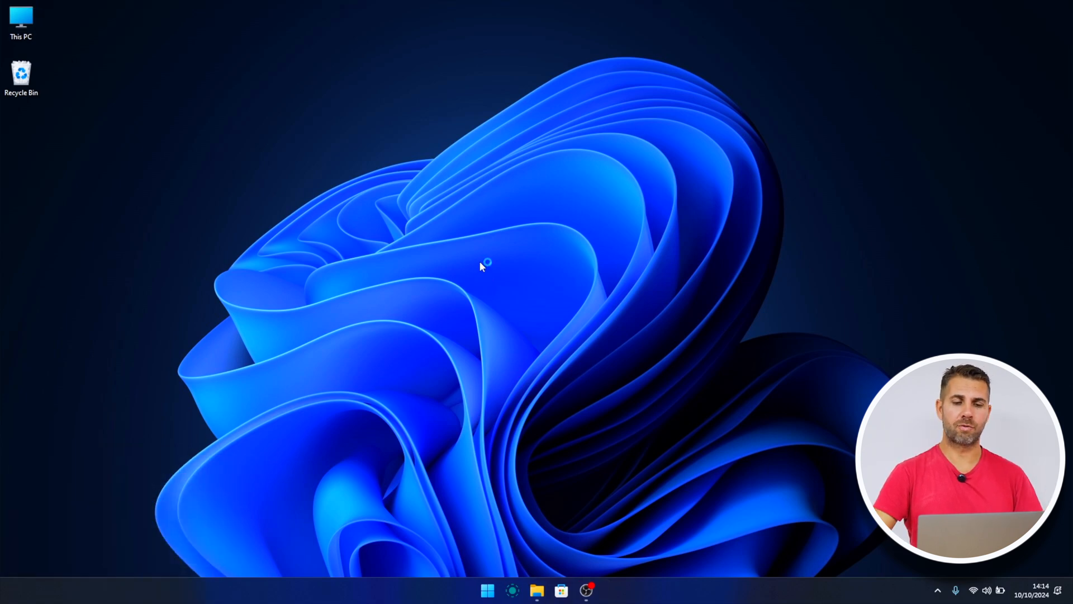
pyautogui.moveTo(476, 293)
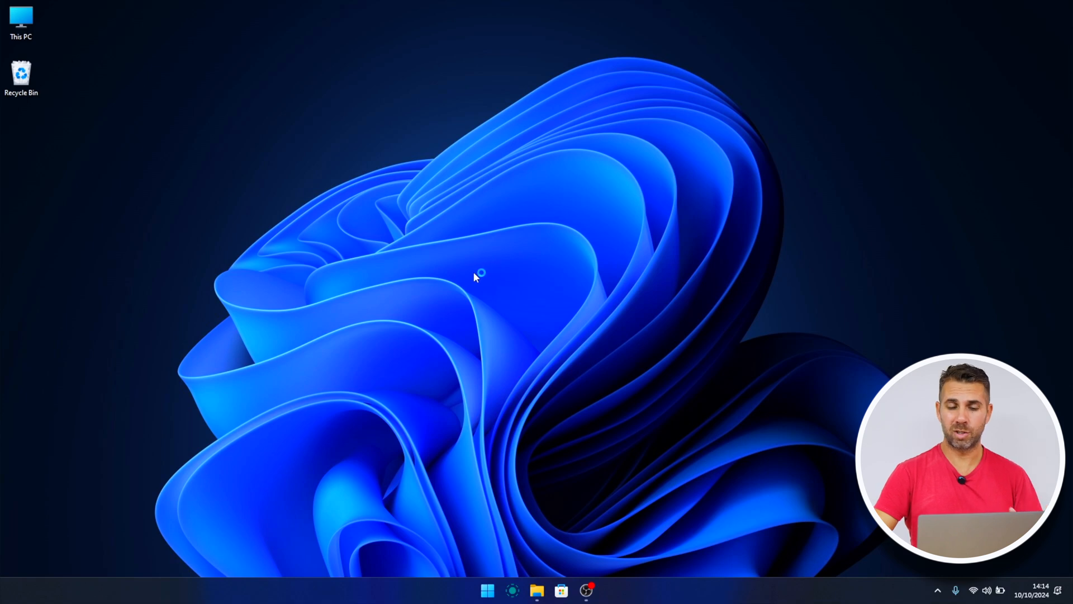
pyautogui.moveTo(491, 265)
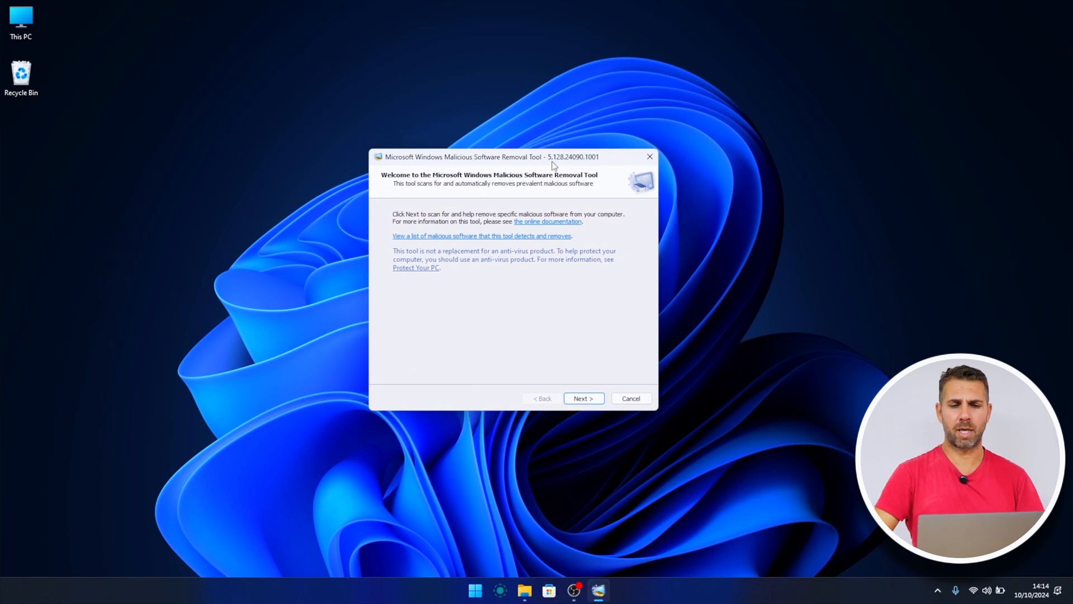
pyautogui.moveTo(568, 169)
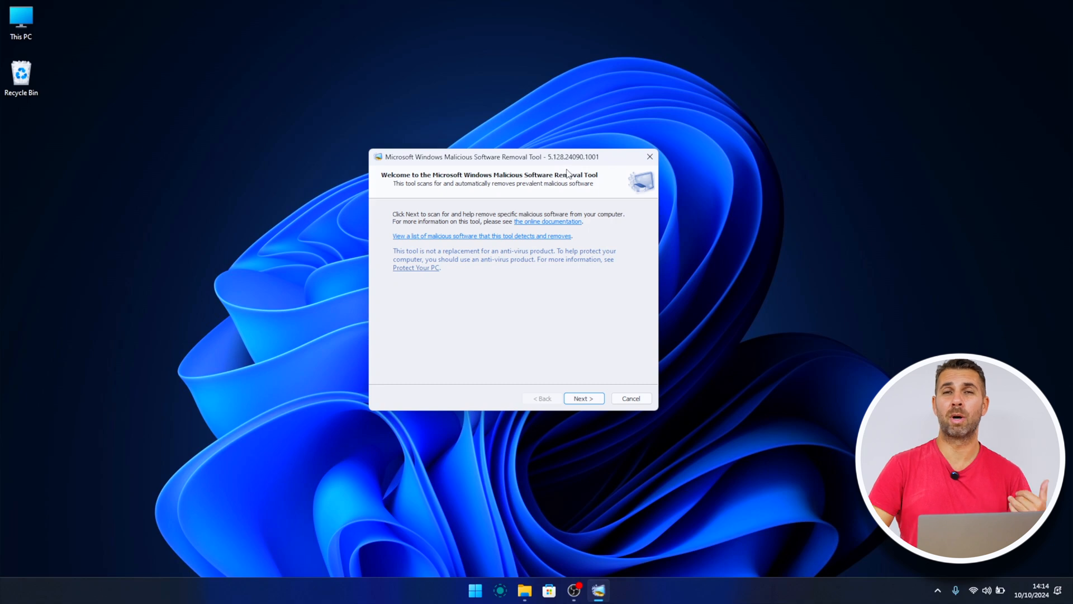
pyautogui.moveTo(610, 170)
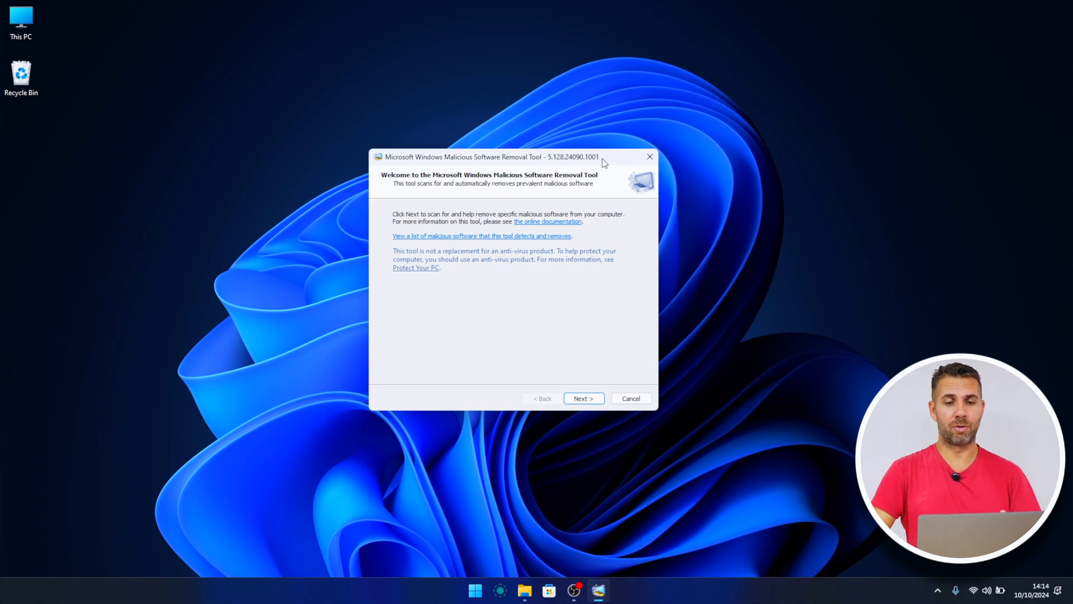
pyautogui.moveTo(560, 166)
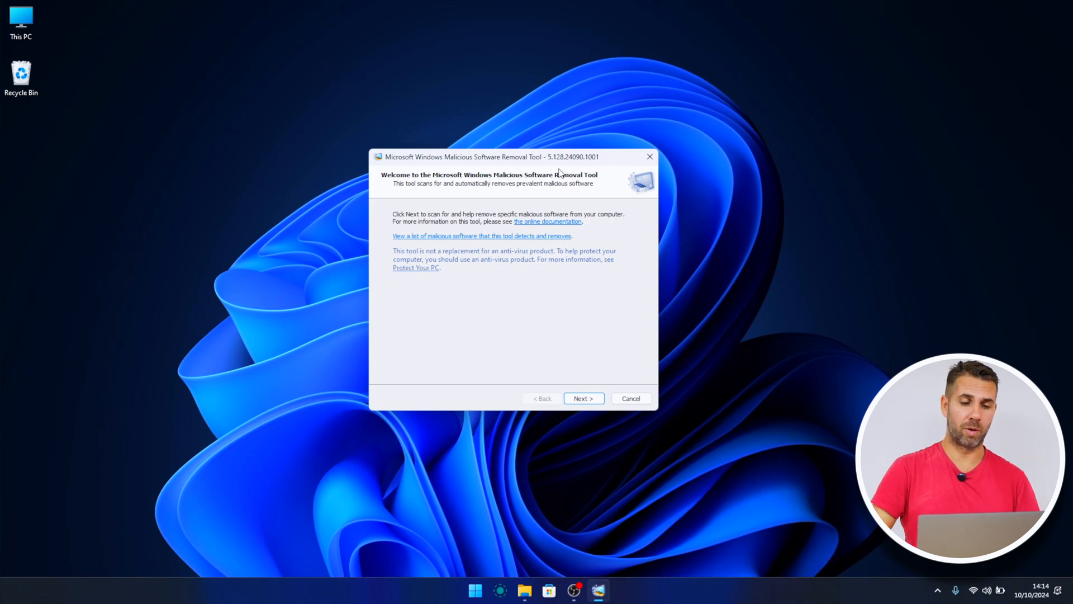
# - Choose Customized scan and bring up the Select Folder picker
pyautogui.click(584, 398)
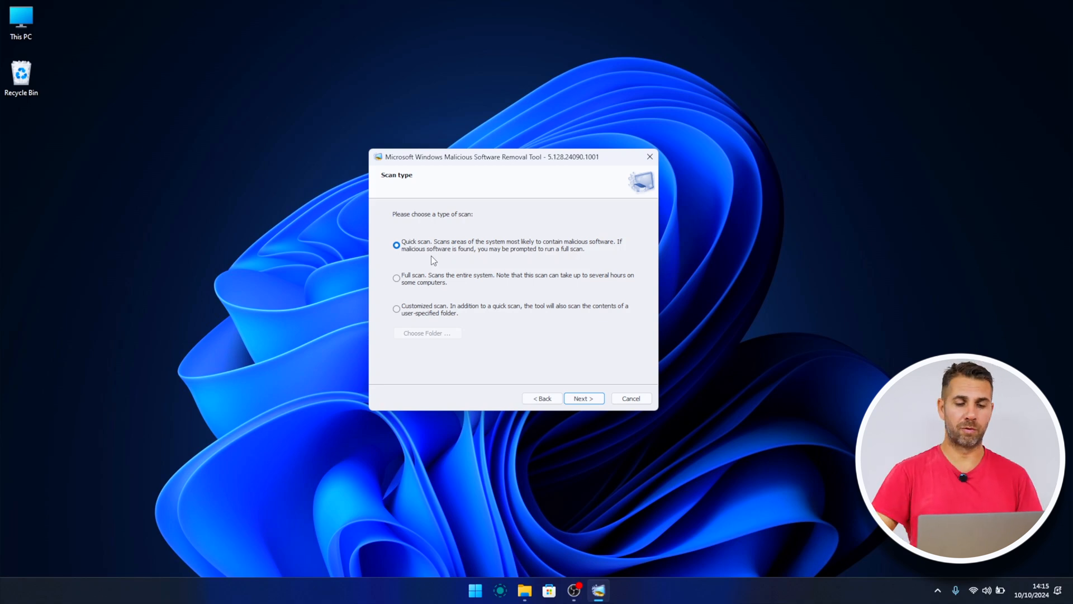
pyautogui.click(396, 308)
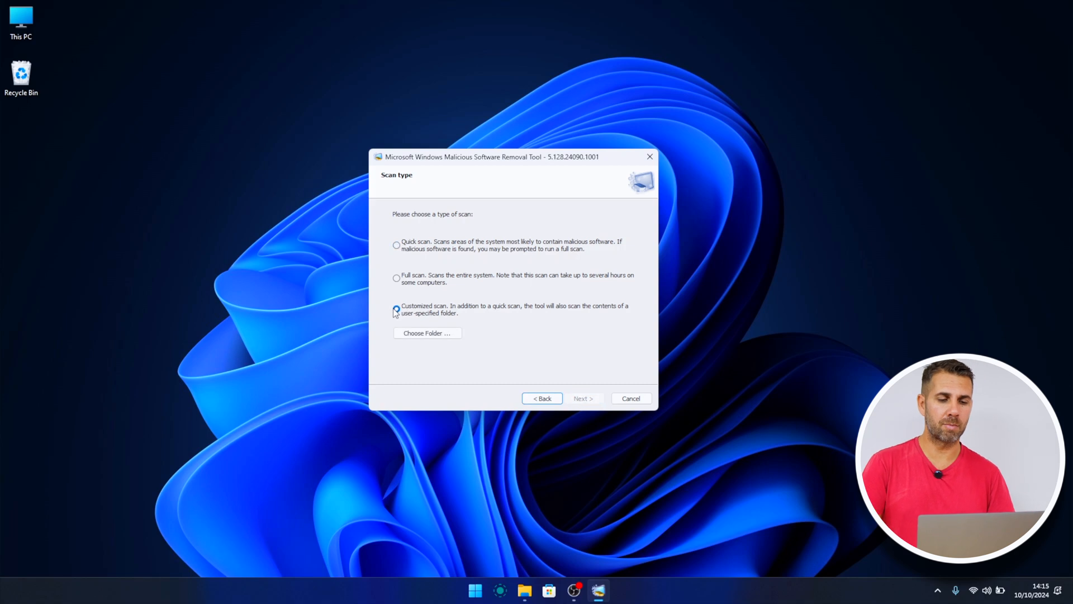
pyautogui.click(396, 308)
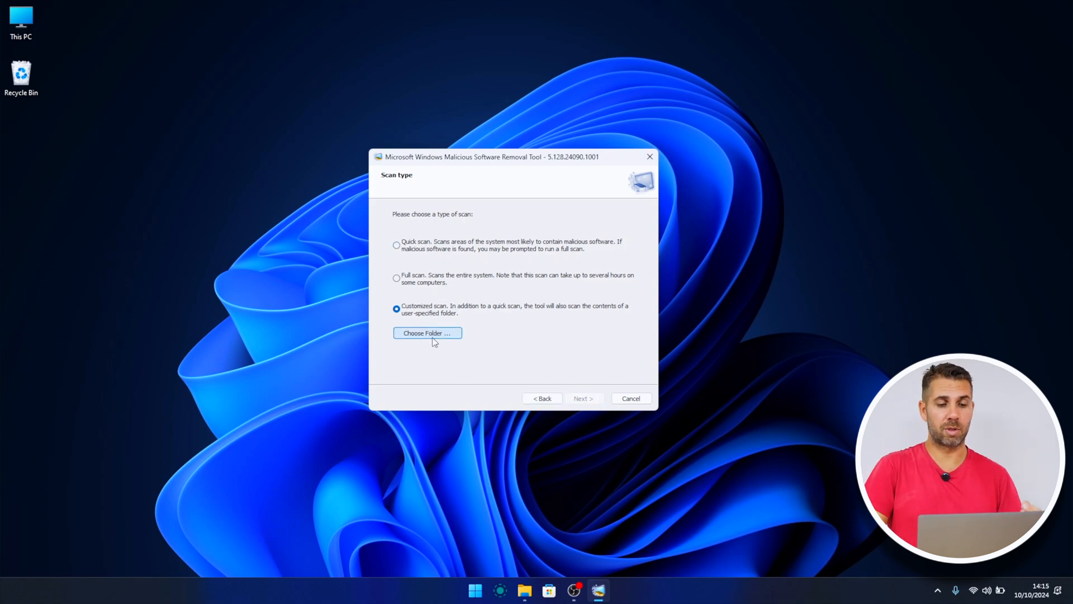
pyautogui.click(427, 333)
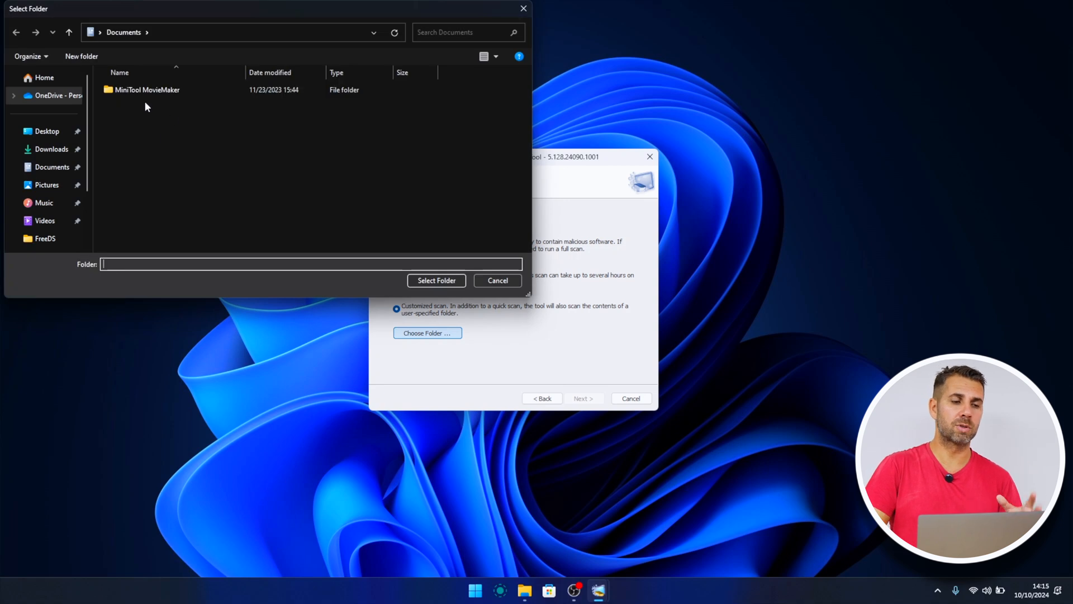
pyautogui.moveTo(186, 135)
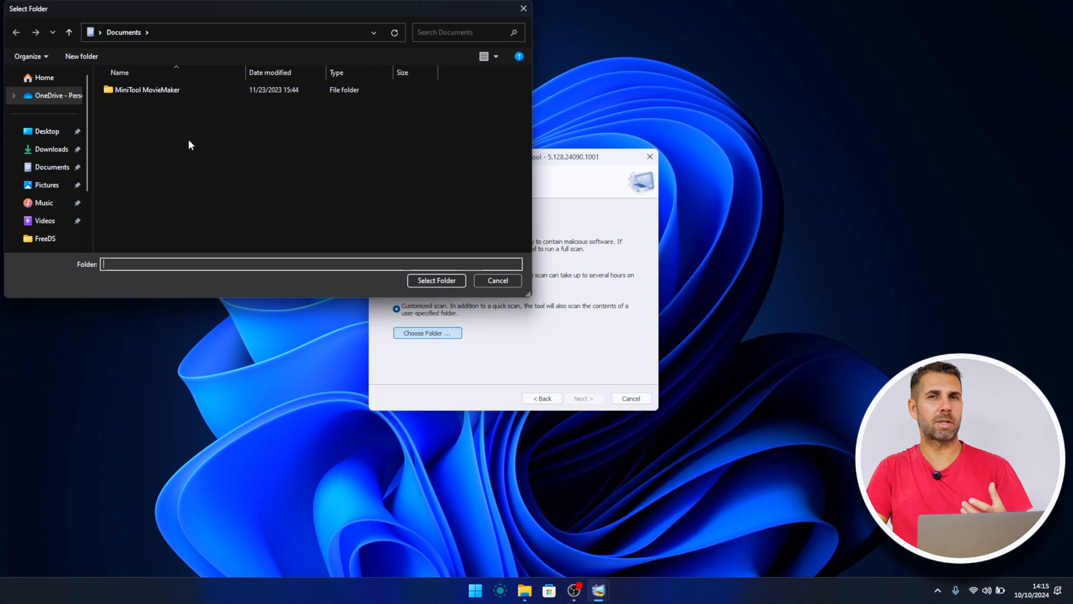
pyautogui.moveTo(281, 143)
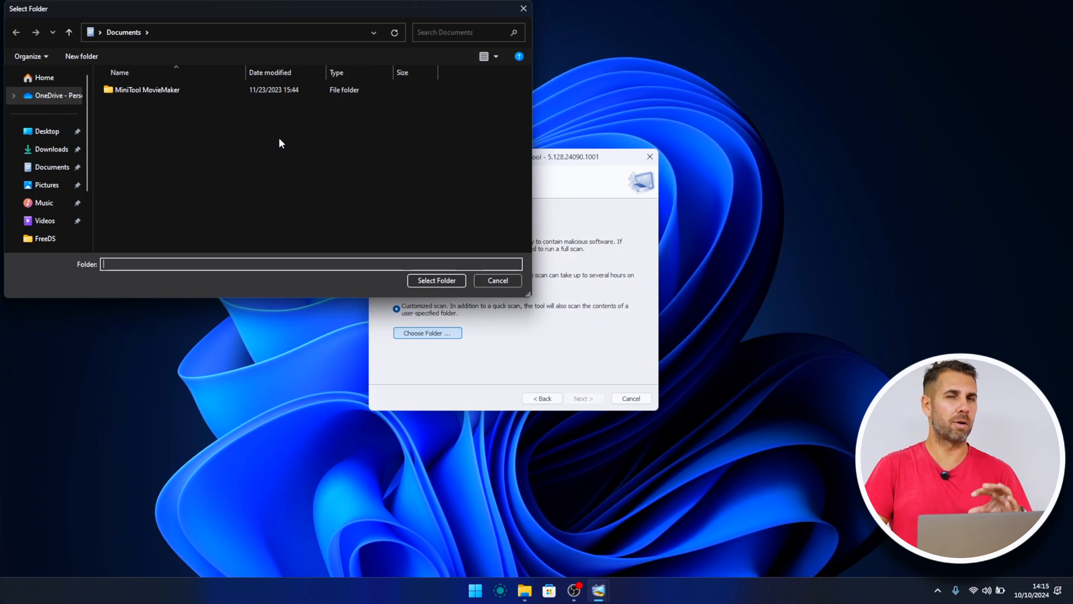
pyautogui.moveTo(289, 141)
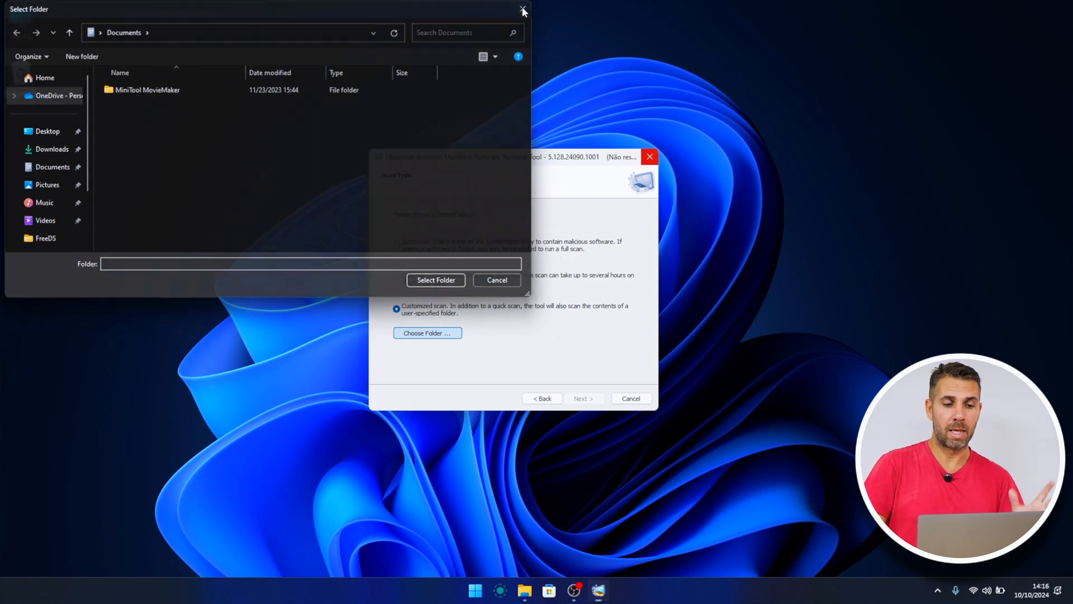
# - Dismiss the Select Folder dialog without picking a folder
pyautogui.click(523, 9)
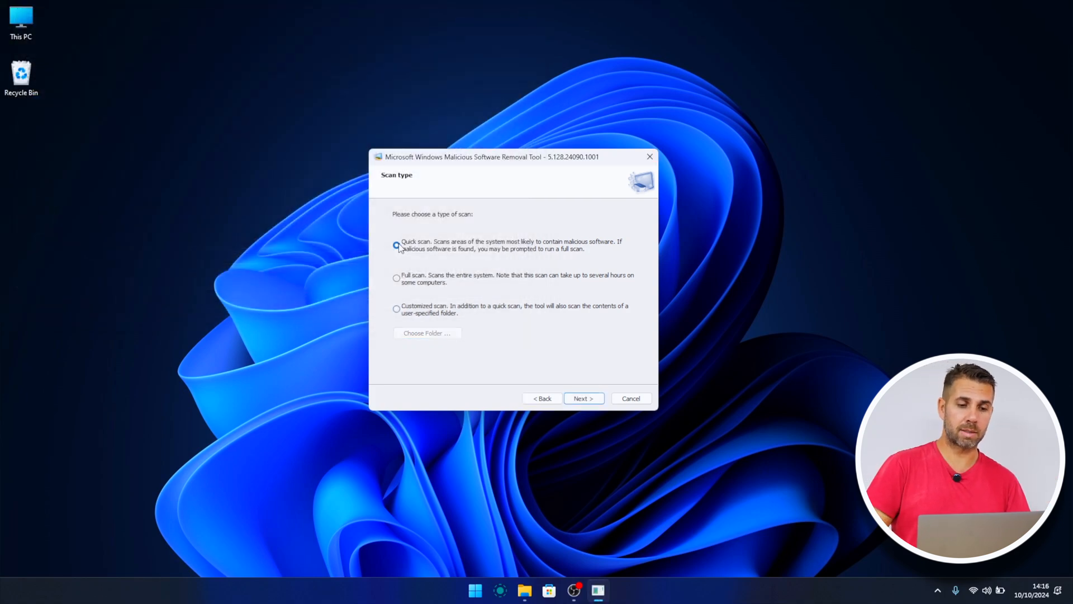
# - Select Quick scan and start it, finishing with no malicious software detected
pyautogui.click(396, 245)
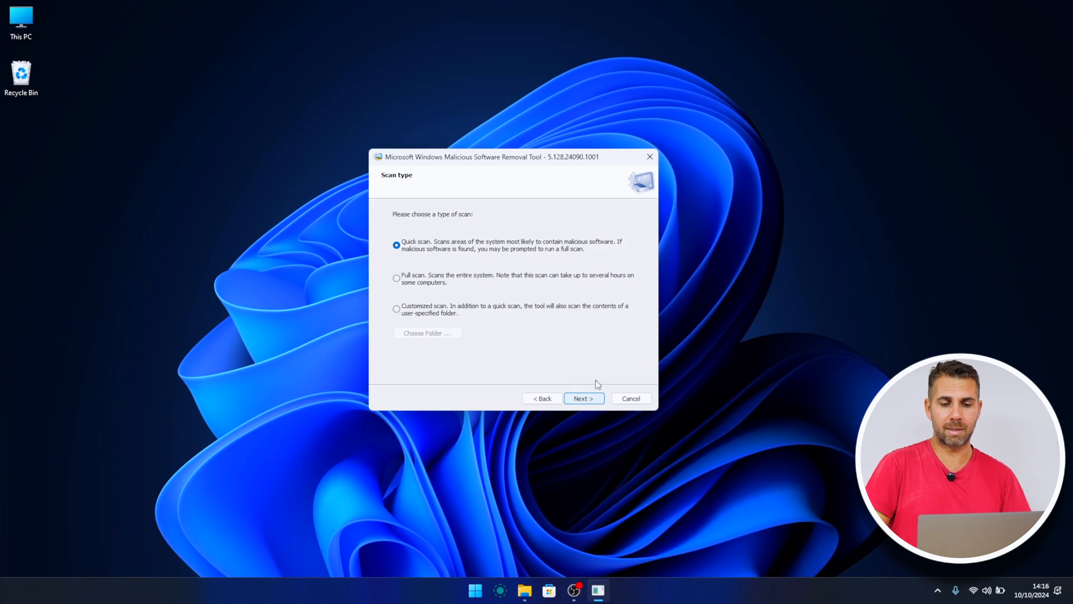
pyautogui.click(584, 398)
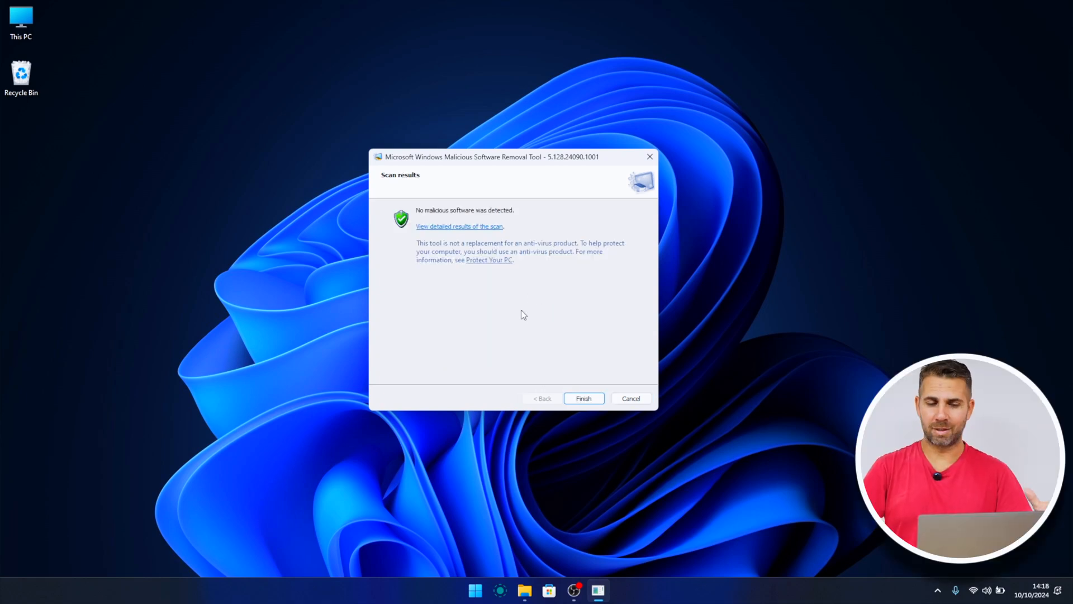
pyautogui.moveTo(516, 333)
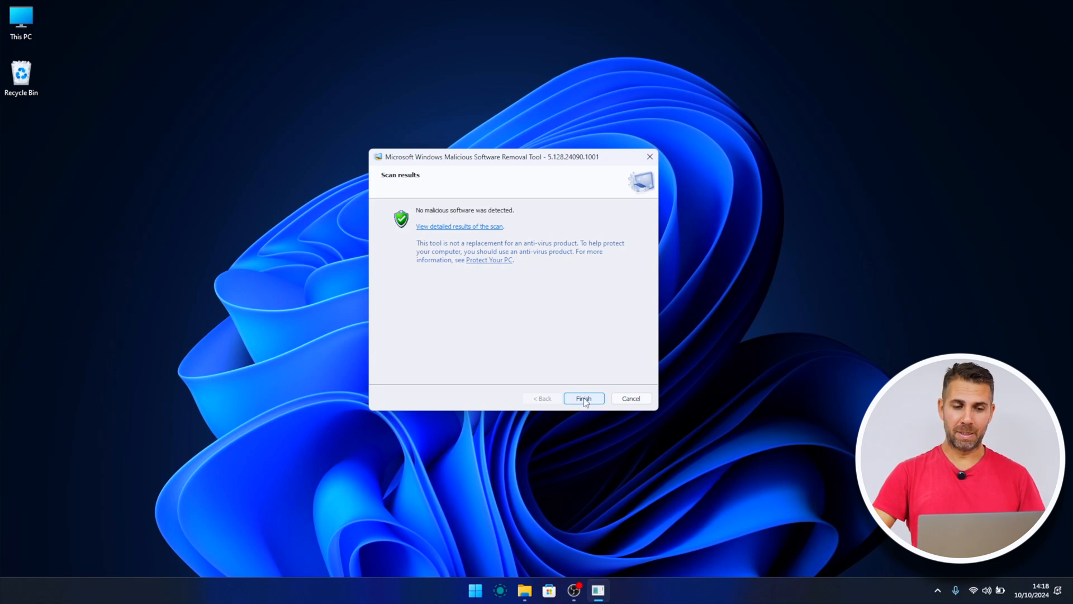
pyautogui.moveTo(496, 231)
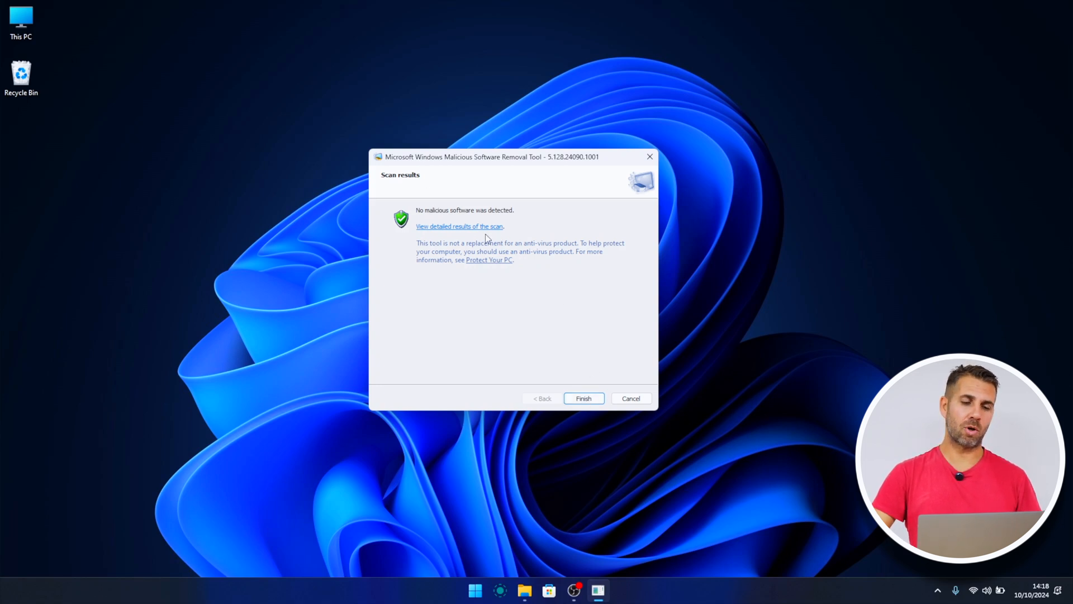
# - Review the detailed results listing each entry as Not infected, then close the list
pyautogui.click(459, 226)
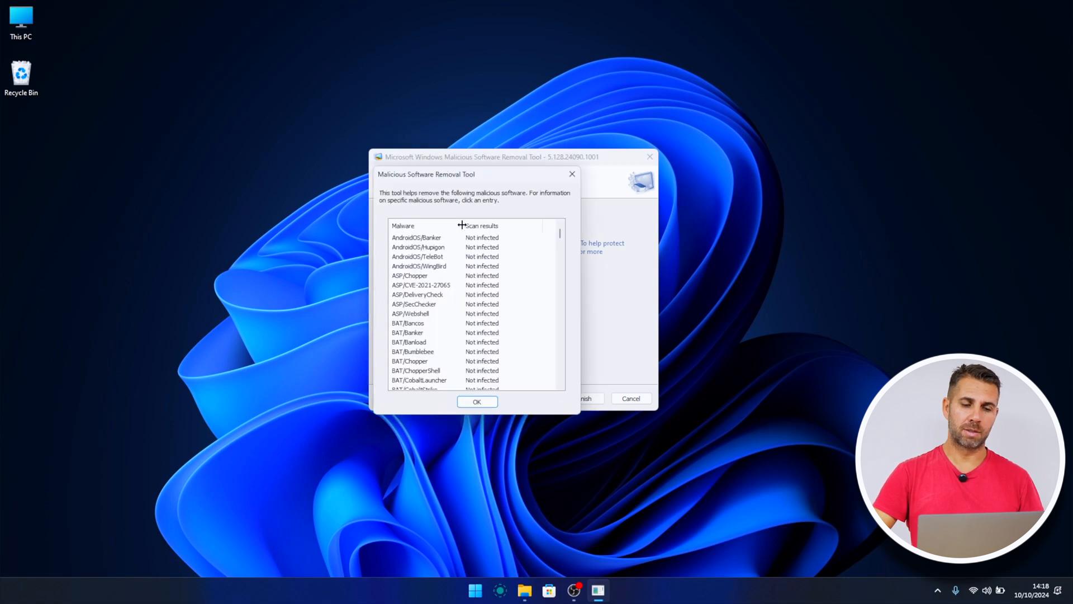
pyautogui.moveTo(448, 282)
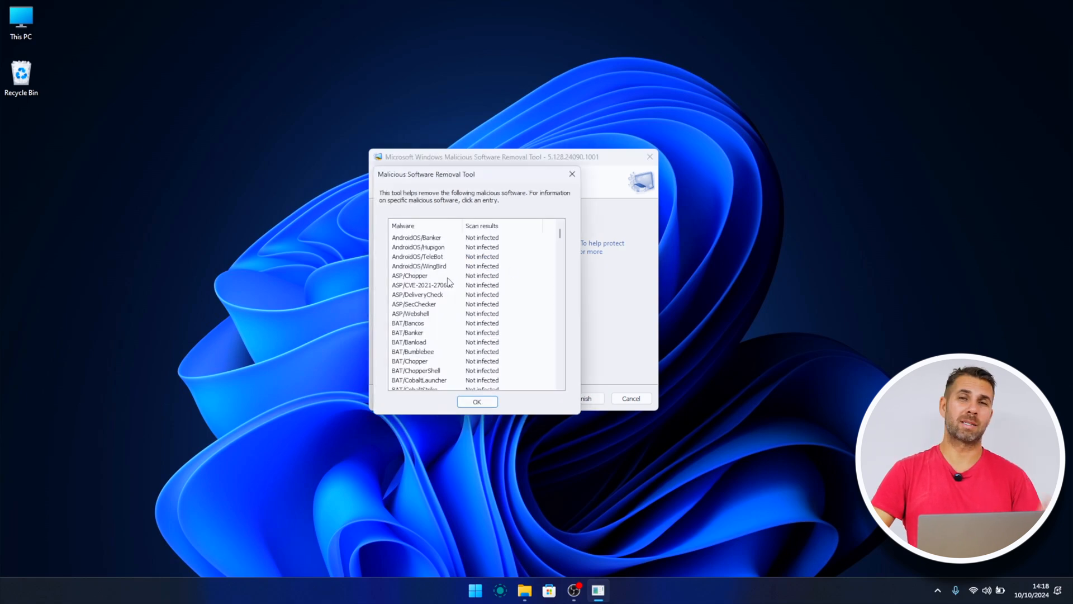
pyautogui.scroll(-3)
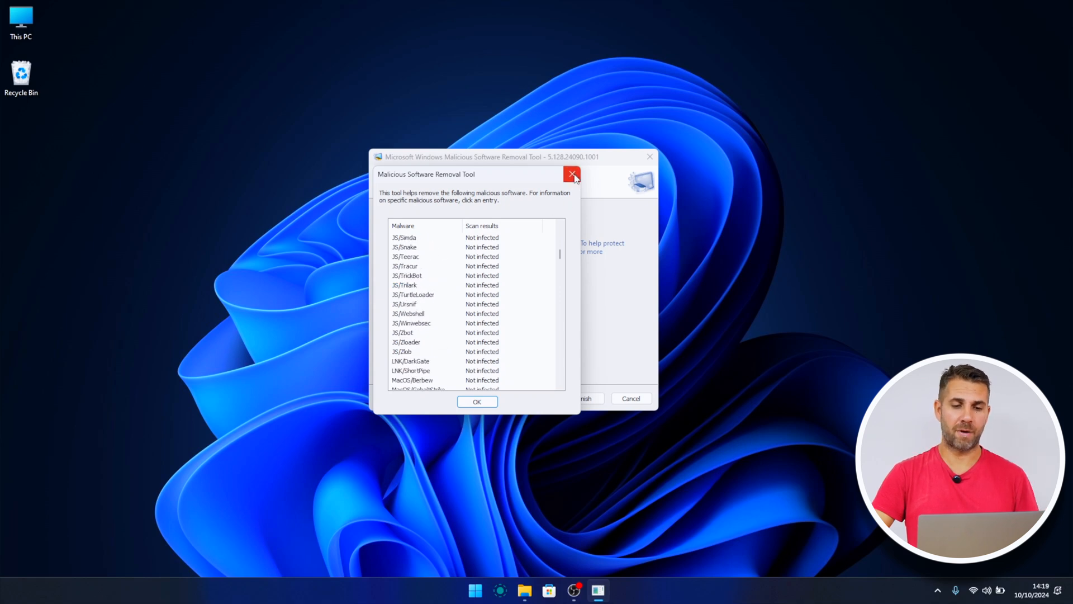
pyautogui.click(571, 173)
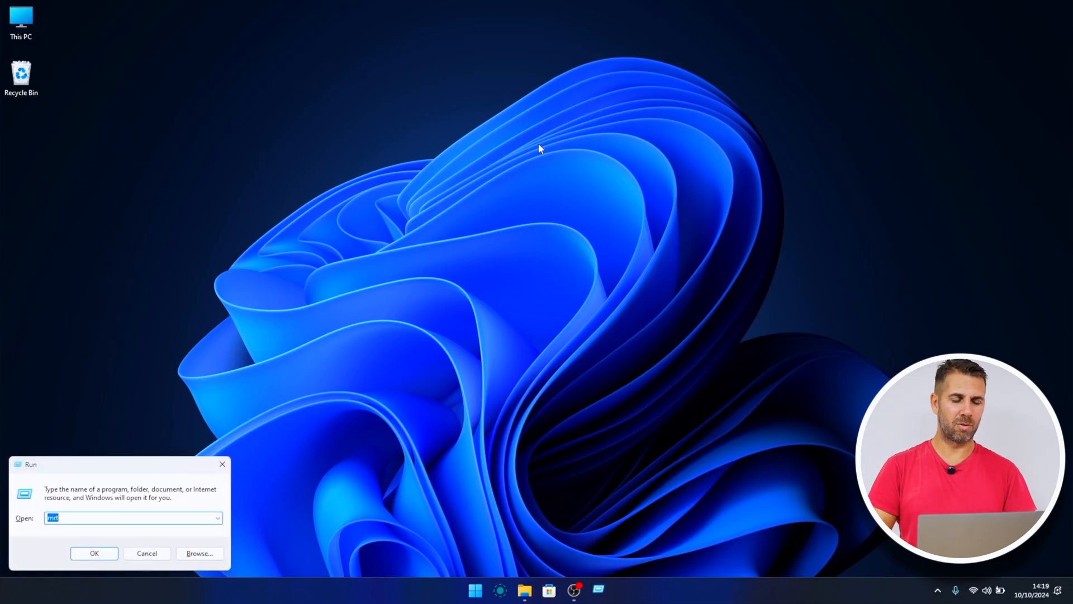
pyautogui.moveTo(148, 515)
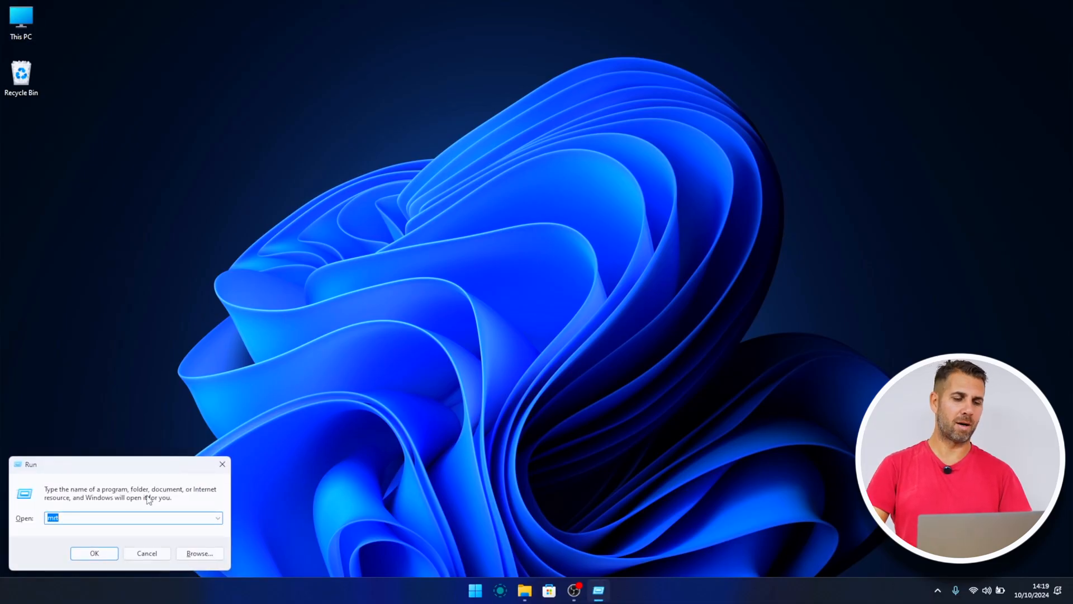